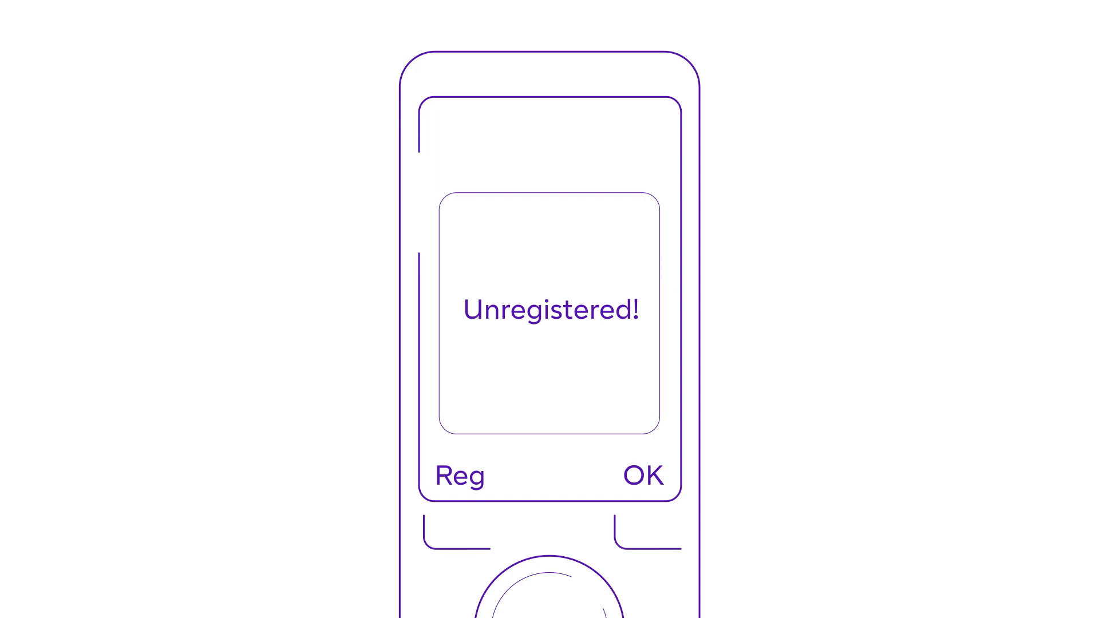
left_click(456, 528)
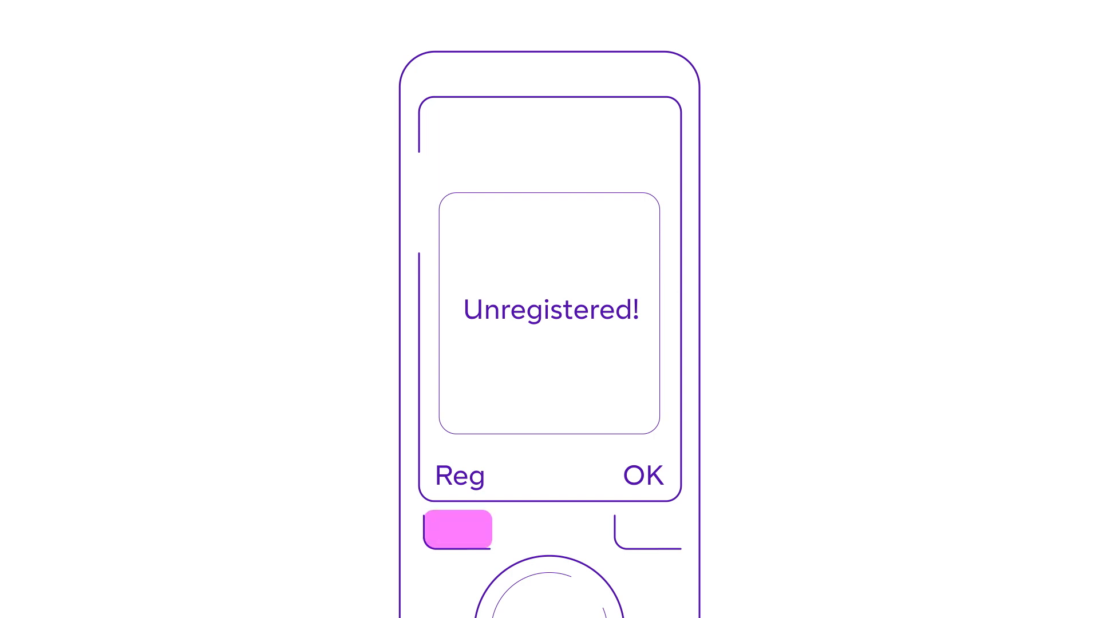
left_click(456, 529)
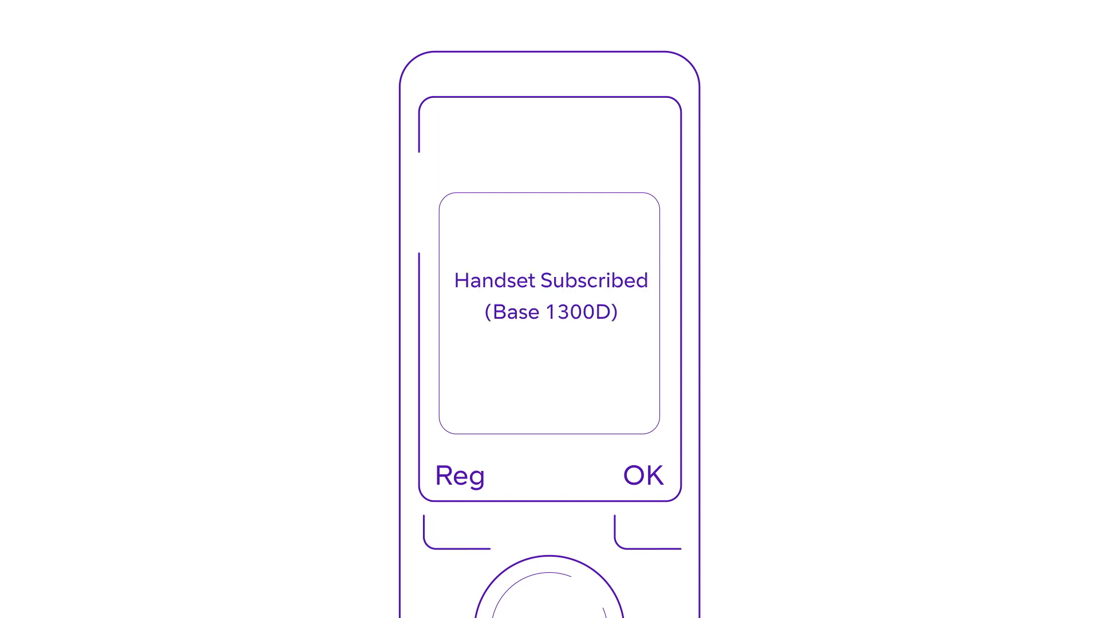